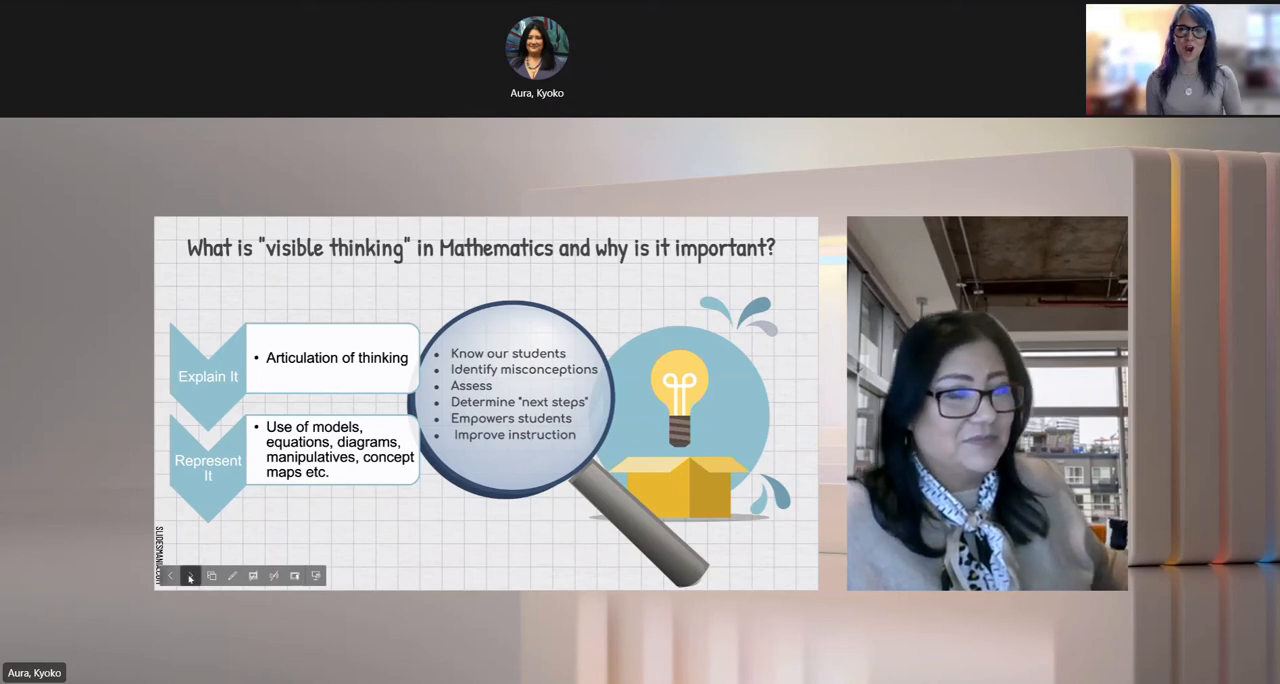
- Advance the shared Teams presentation to the Learning Intentions and success criteria slide
{"action": "left_click", "coordinate": [190, 575]}
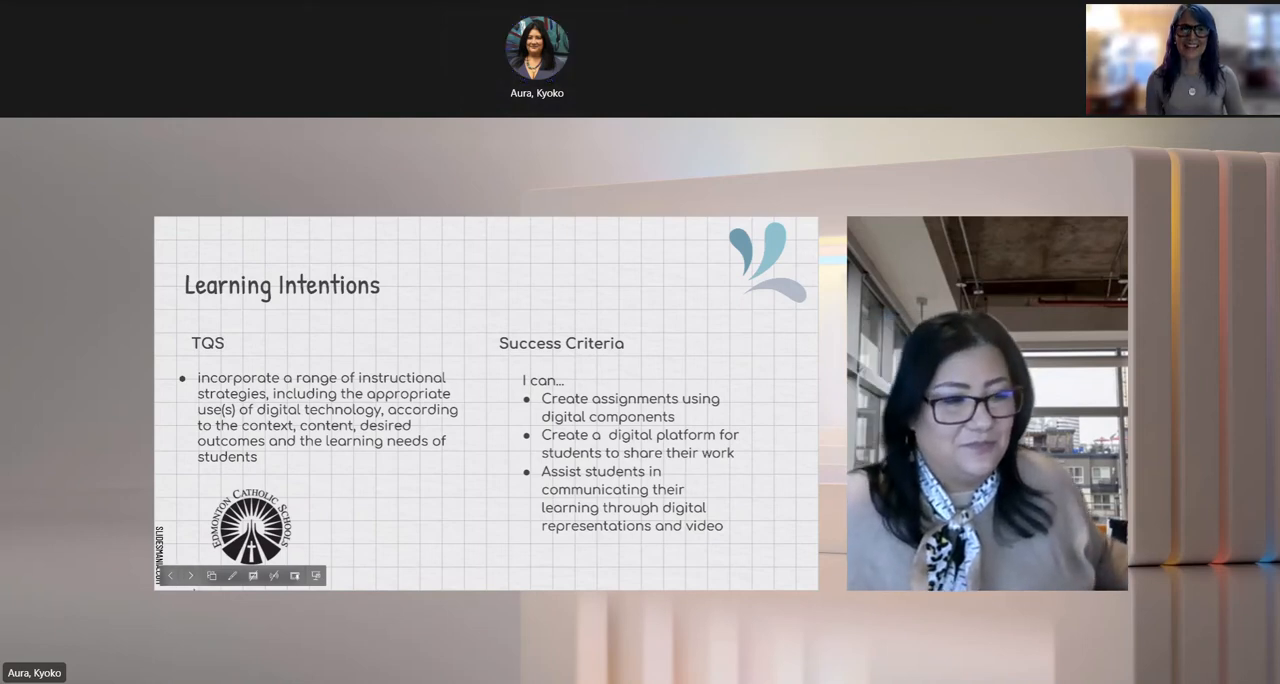
{"action": "left_click", "coordinate": [190, 575]}
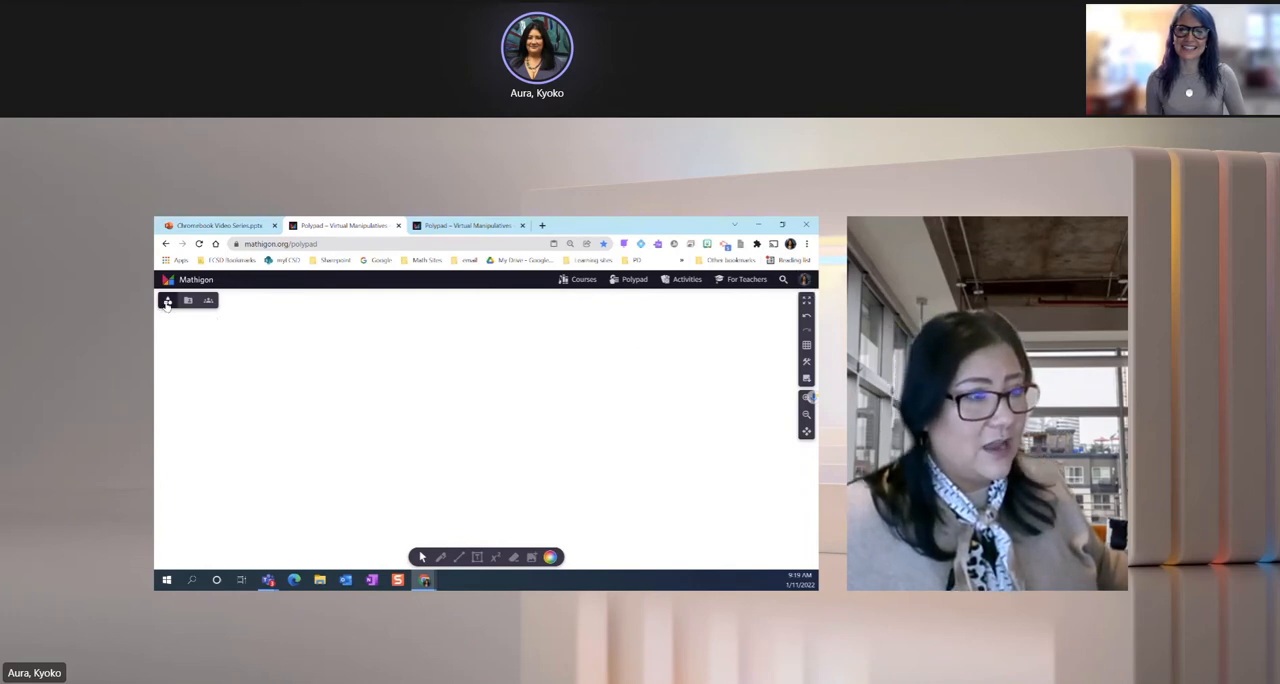
- Expand the Polypad side panel and show the Library of saved polypads
{"action": "left_click", "coordinate": [167, 300]}
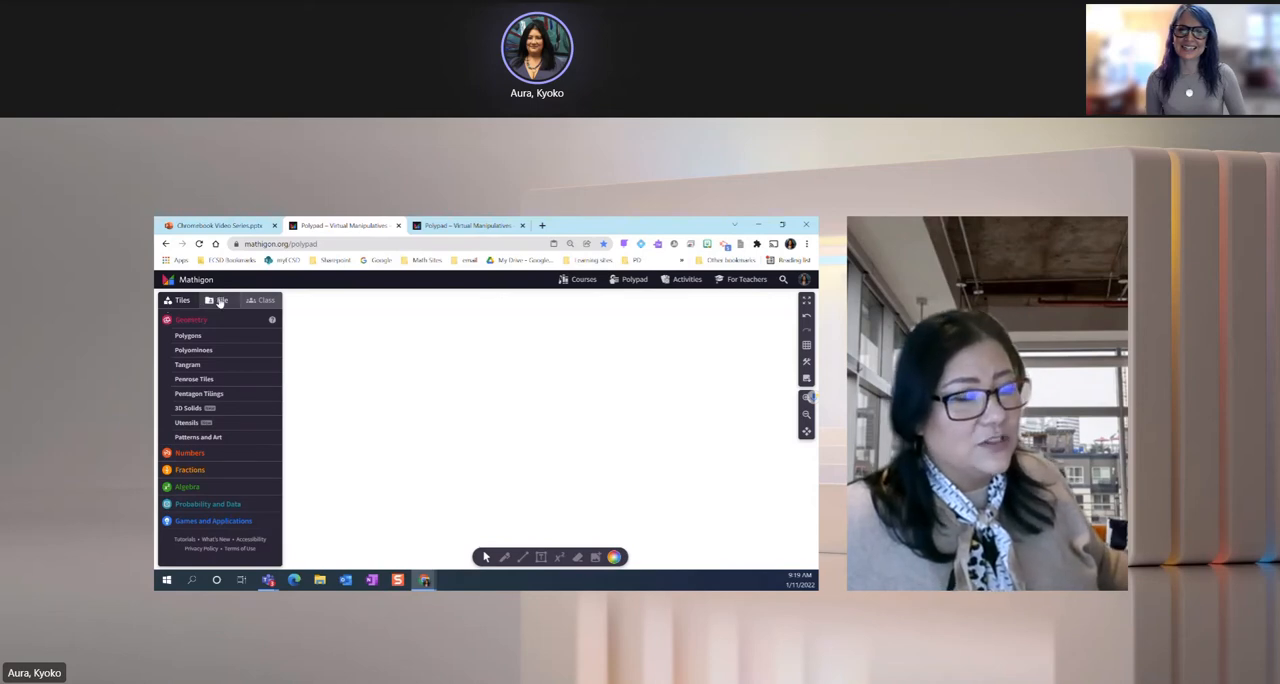
{"action": "left_click", "coordinate": [222, 300]}
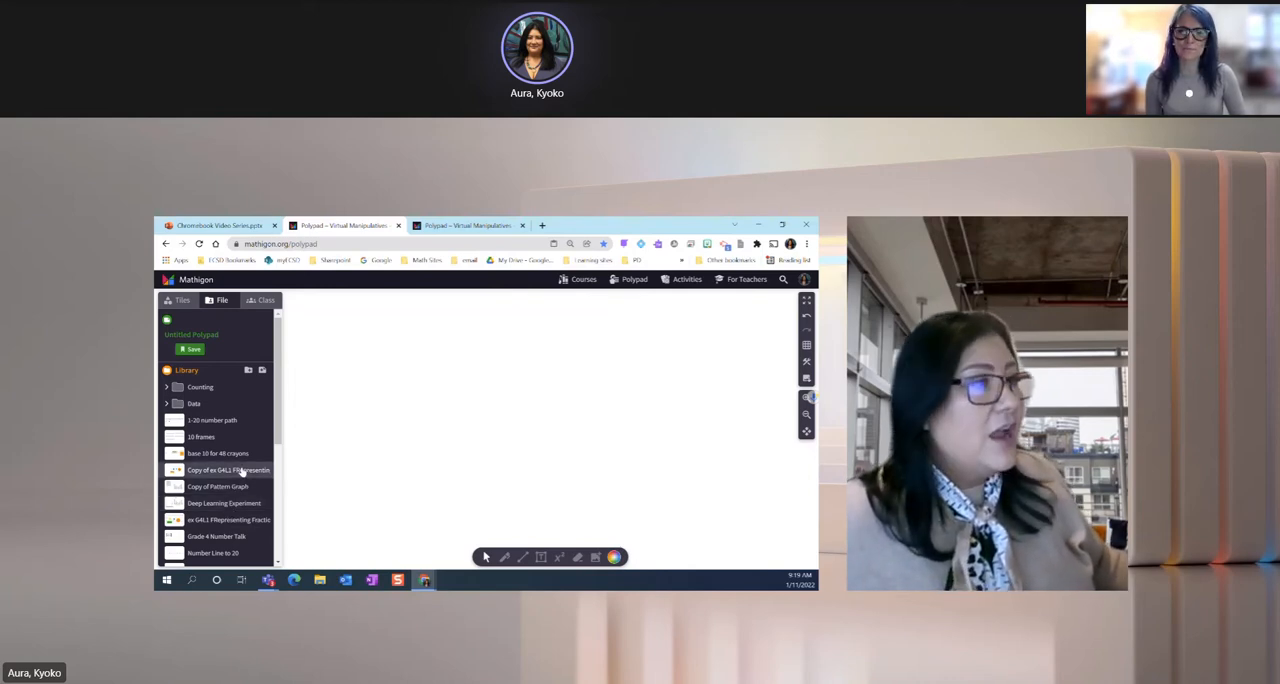
- Open the saved unit fractions polypad, view its link-sharing options, then dismiss them
{"action": "left_click", "coordinate": [228, 470]}
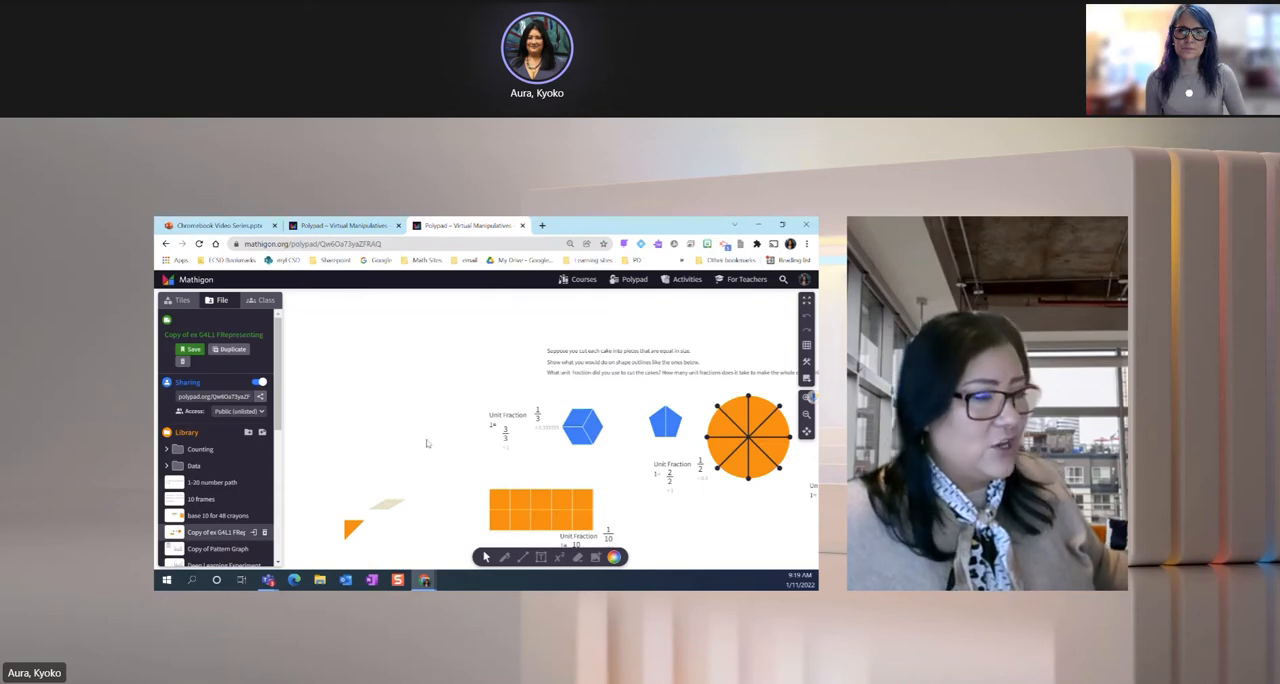
{"action": "mouse_move", "coordinate": [371, 432]}
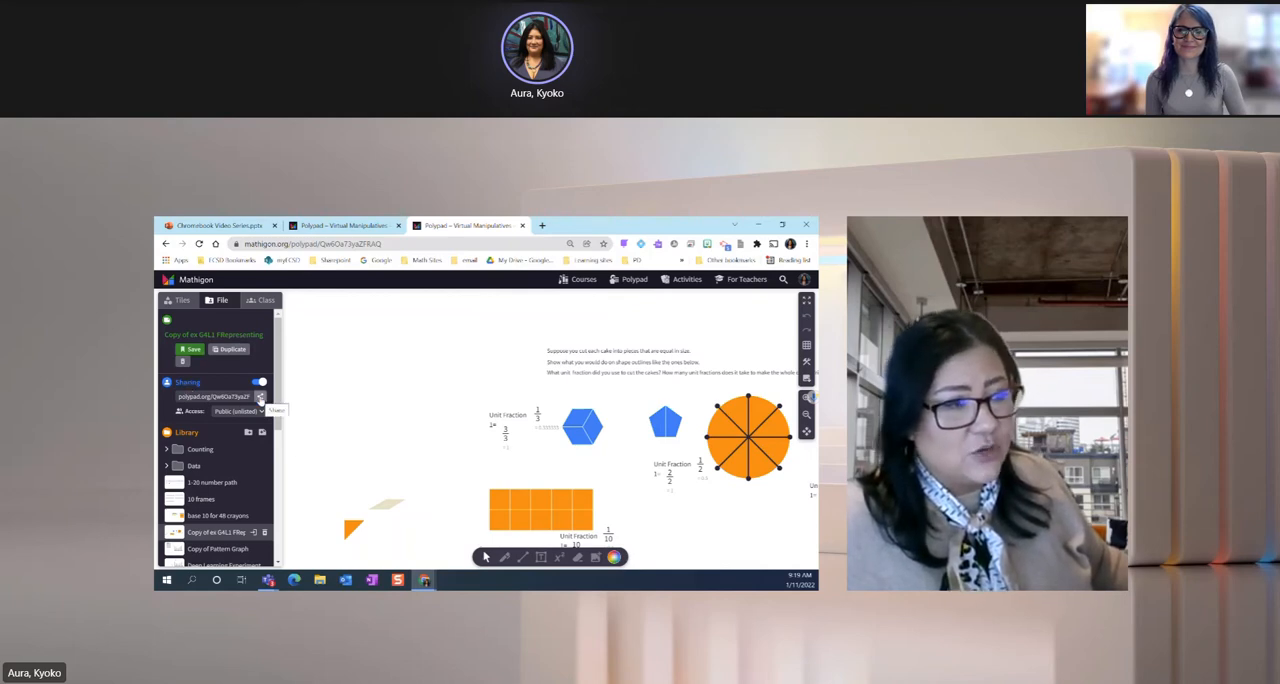
{"action": "left_click", "coordinate": [260, 397]}
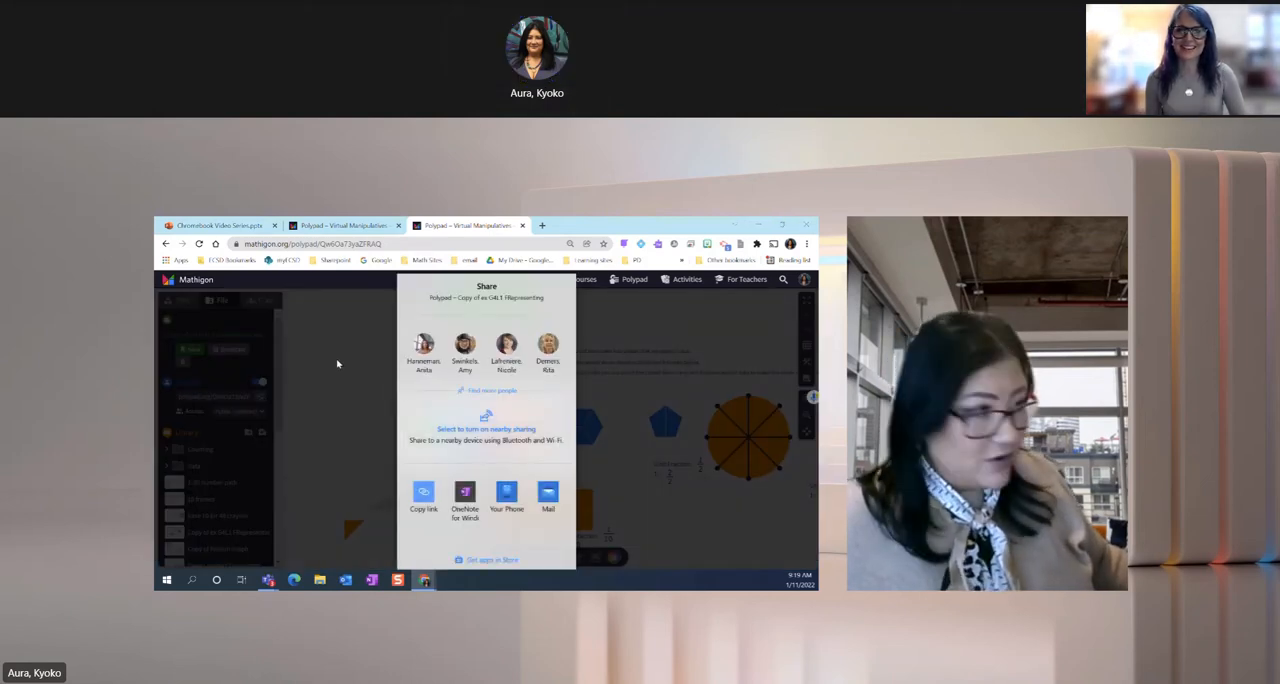
{"action": "left_click", "coordinate": [423, 495]}
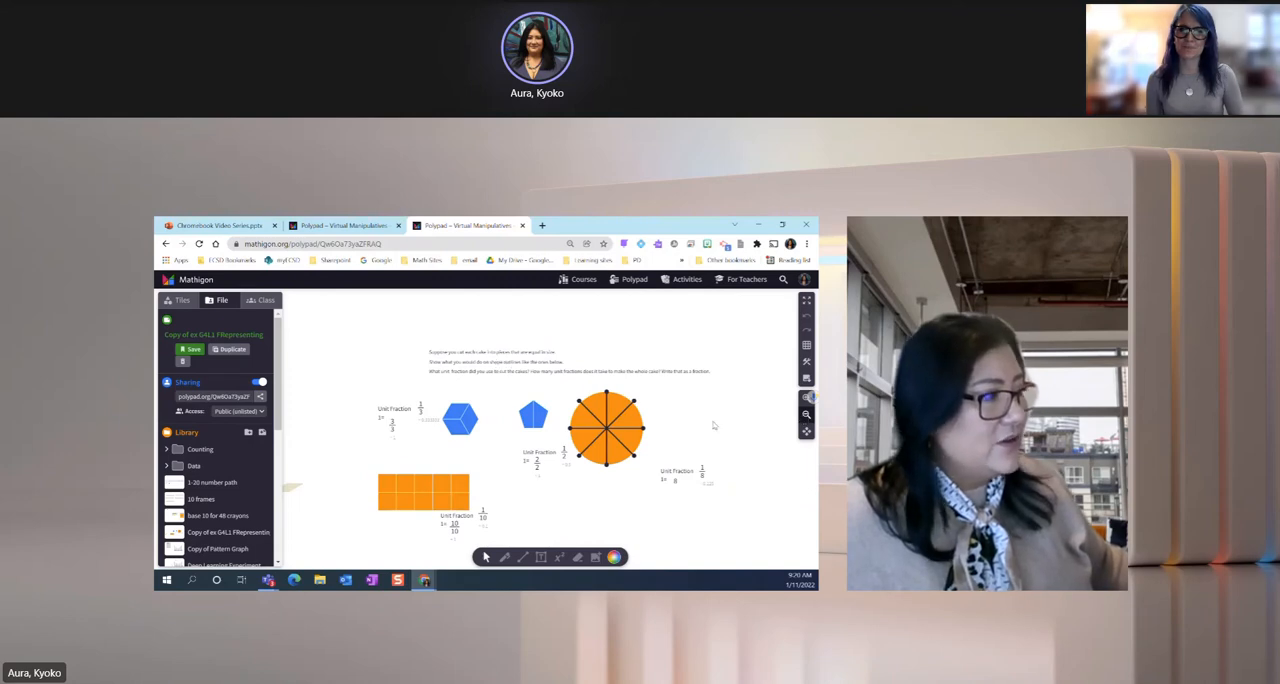
{"action": "mouse_move", "coordinate": [740, 424]}
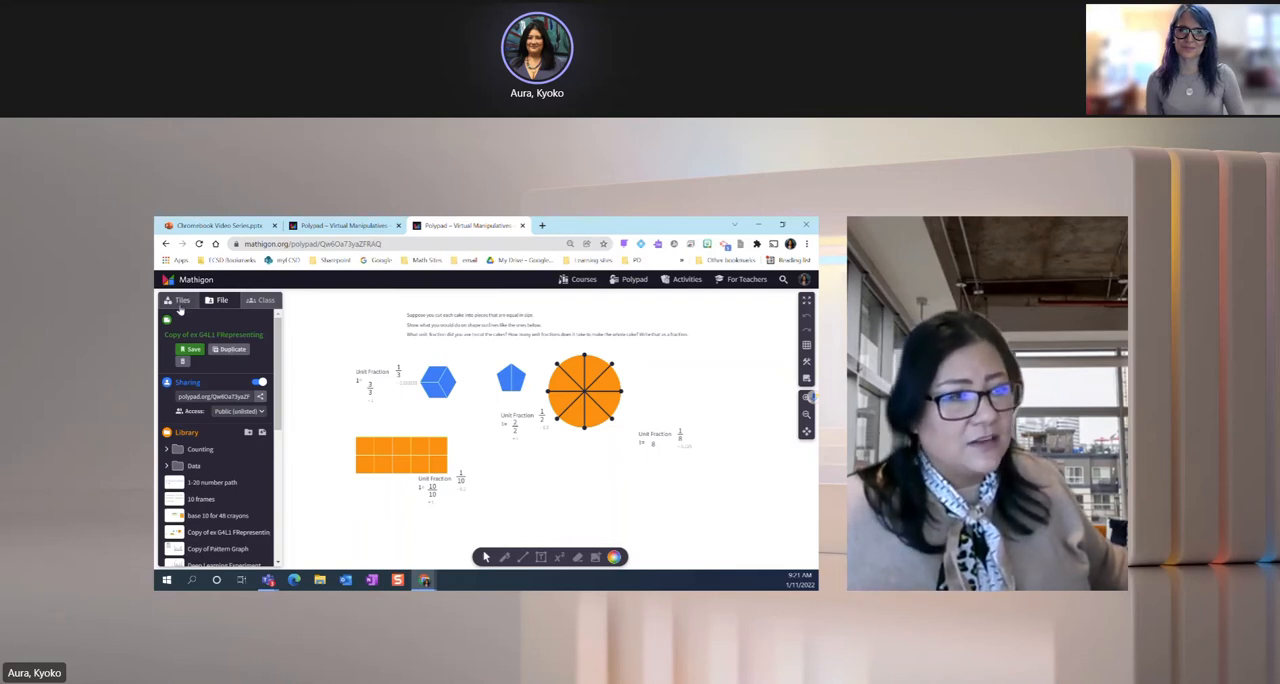
- Switch the Polypad side panel back to the Tiles categories
{"action": "left_click", "coordinate": [181, 300]}
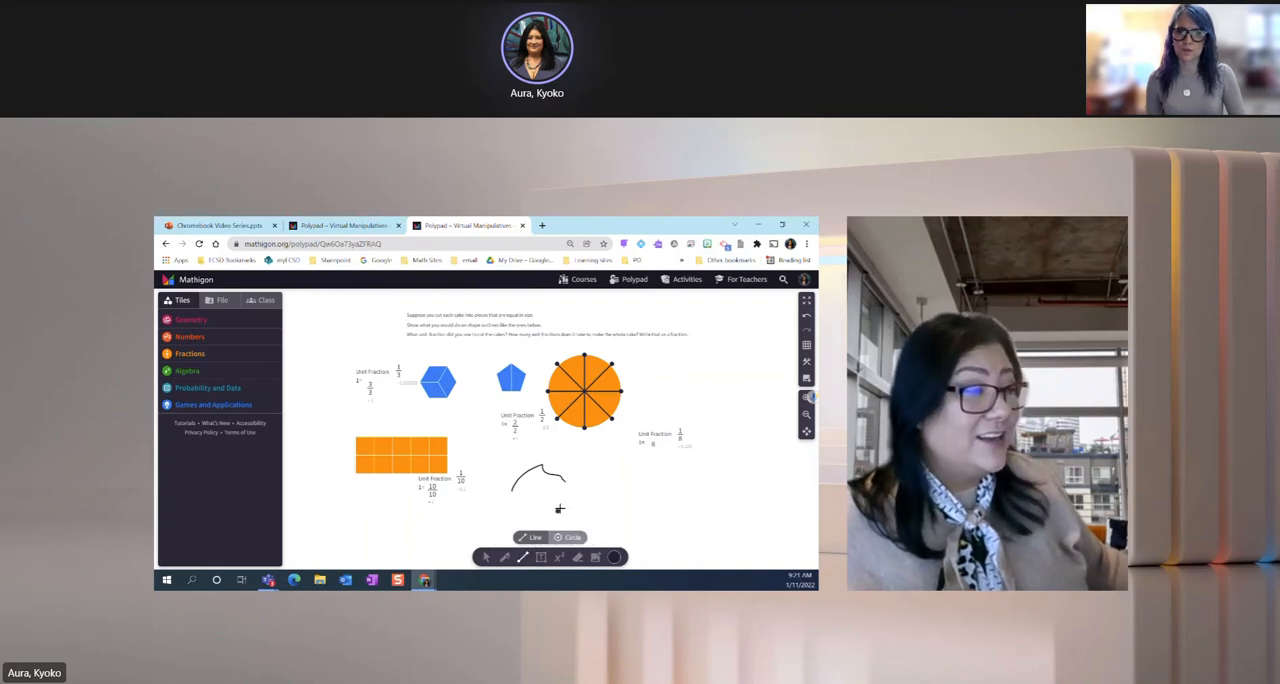
{"action": "left_click_drag", "start_coordinate": [571, 497], "coordinate": [655, 483]}
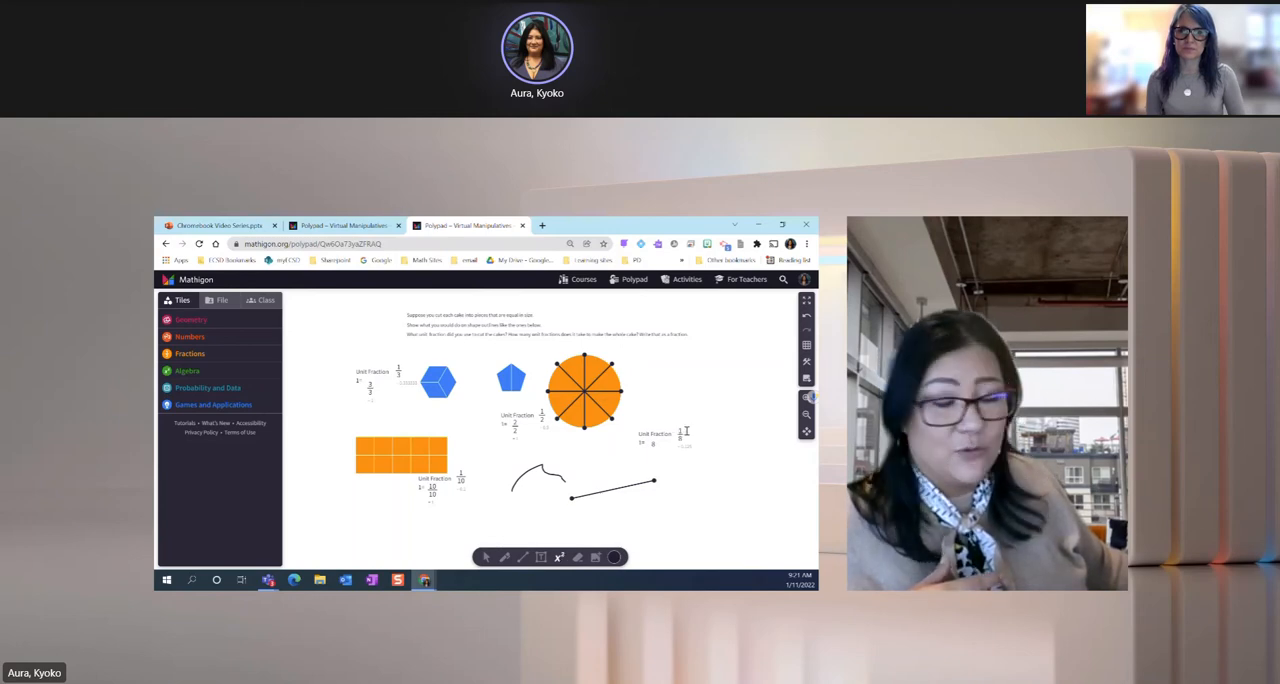
{"action": "mouse_move", "coordinate": [658, 474]}
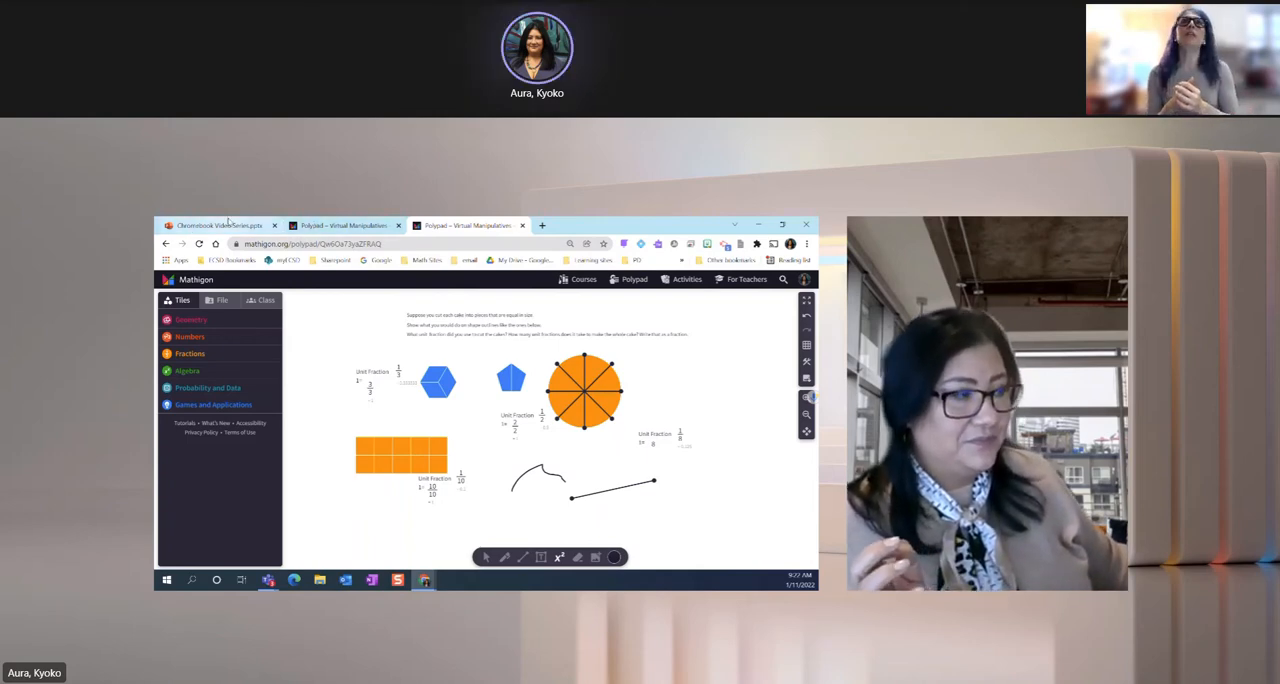
{"action": "mouse_move", "coordinate": [218, 225]}
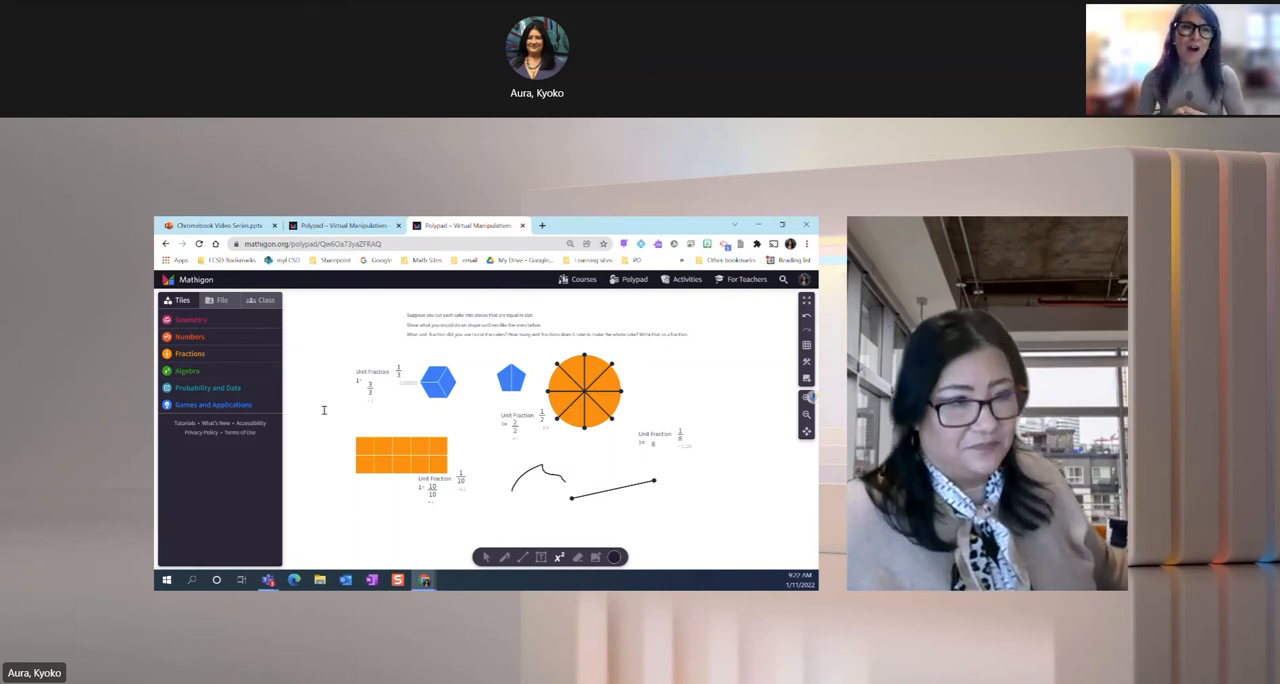
{"action": "mouse_move", "coordinate": [215, 225]}
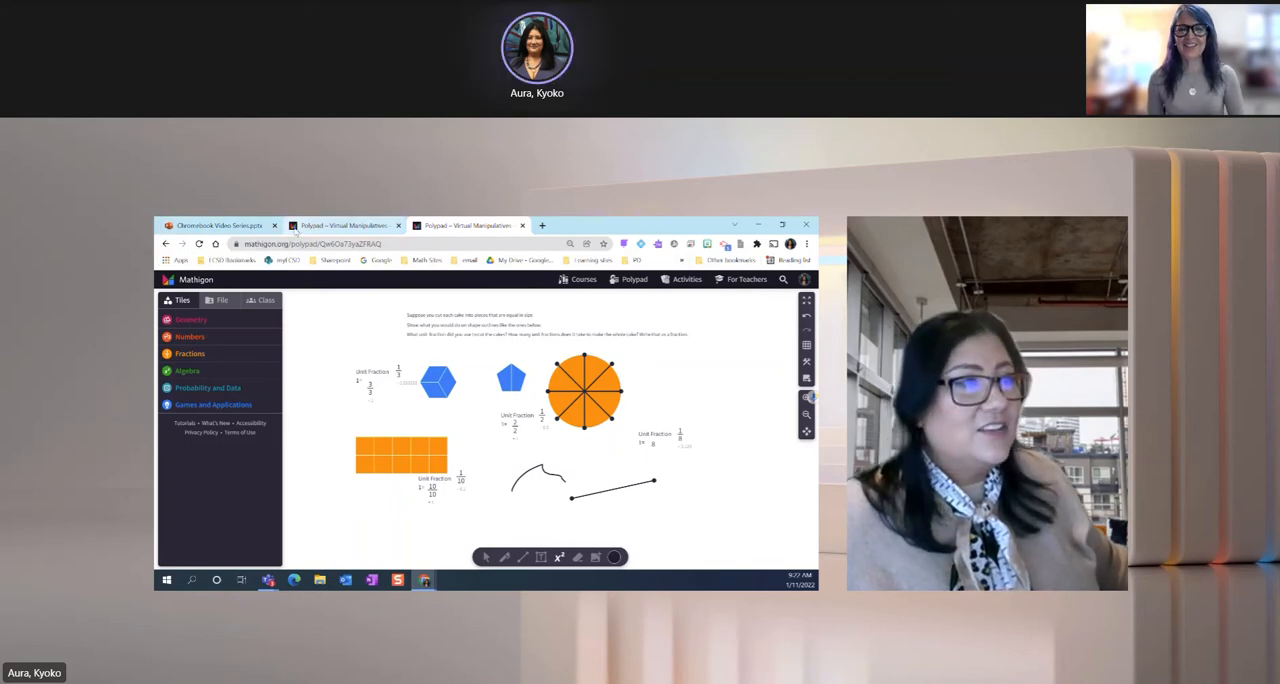
- Return to the slideshow and advance from Step 2 to the Step 3 sharing slide
{"action": "left_click", "coordinate": [215, 225]}
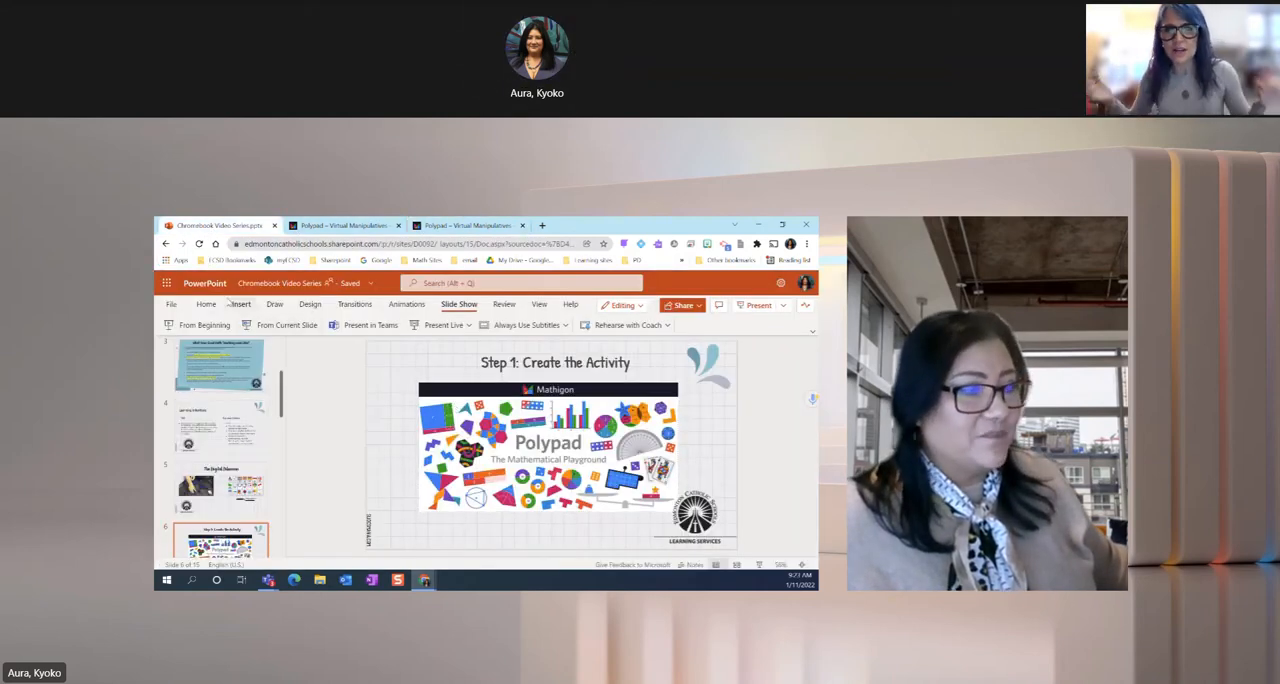
{"action": "scroll", "scroll_direction": "down", "scroll_amount": 3}
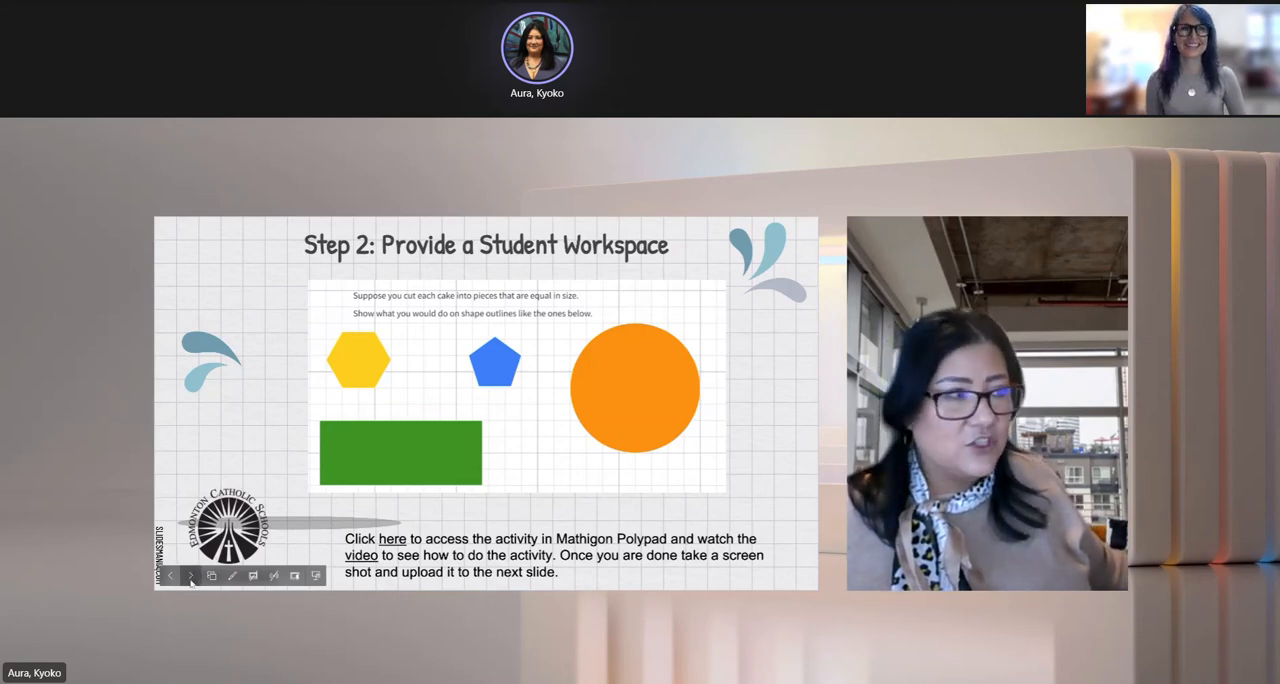
{"action": "left_click", "coordinate": [191, 575]}
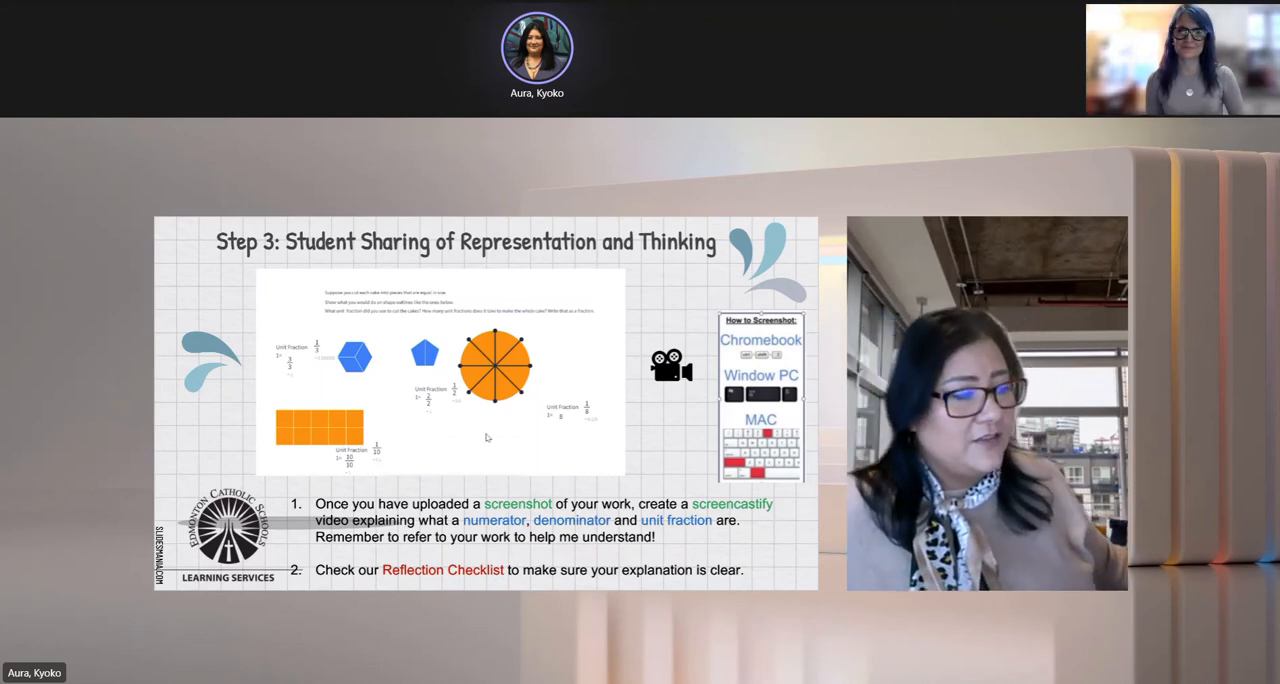
{"action": "mouse_move", "coordinate": [360, 313]}
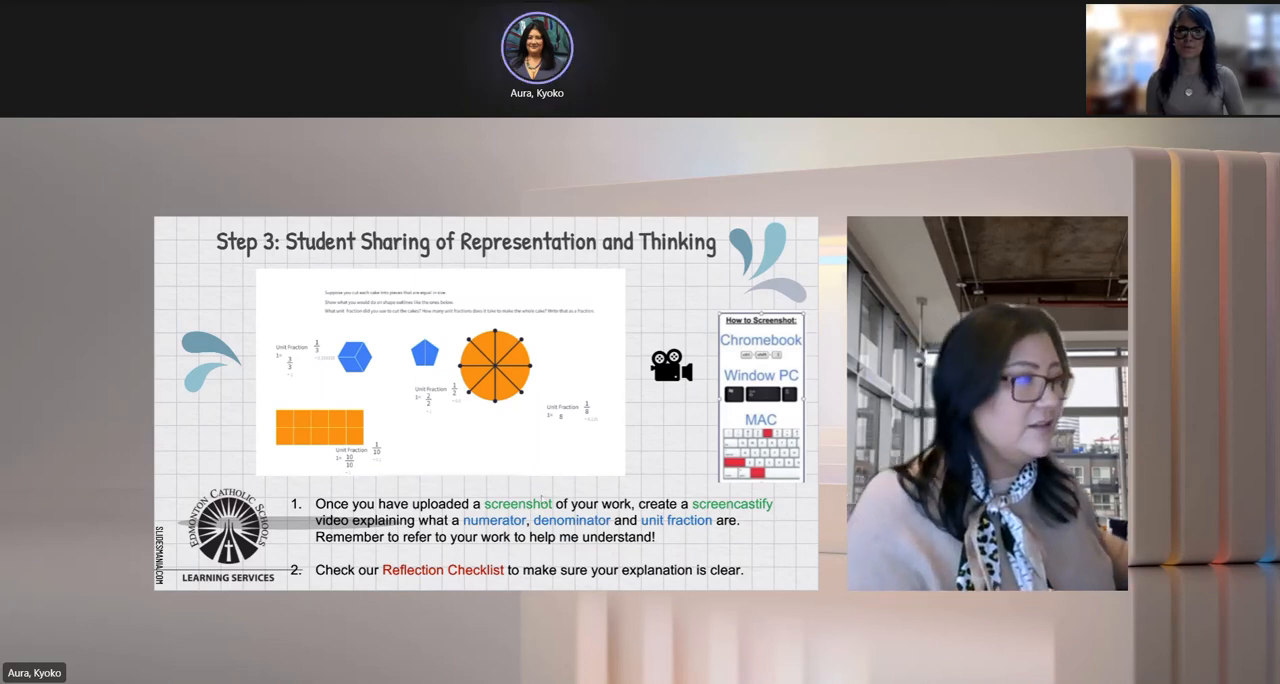
- Exit the slideshow and open Screencastify's My Recordings library
{"action": "key", "text": "Escape"}
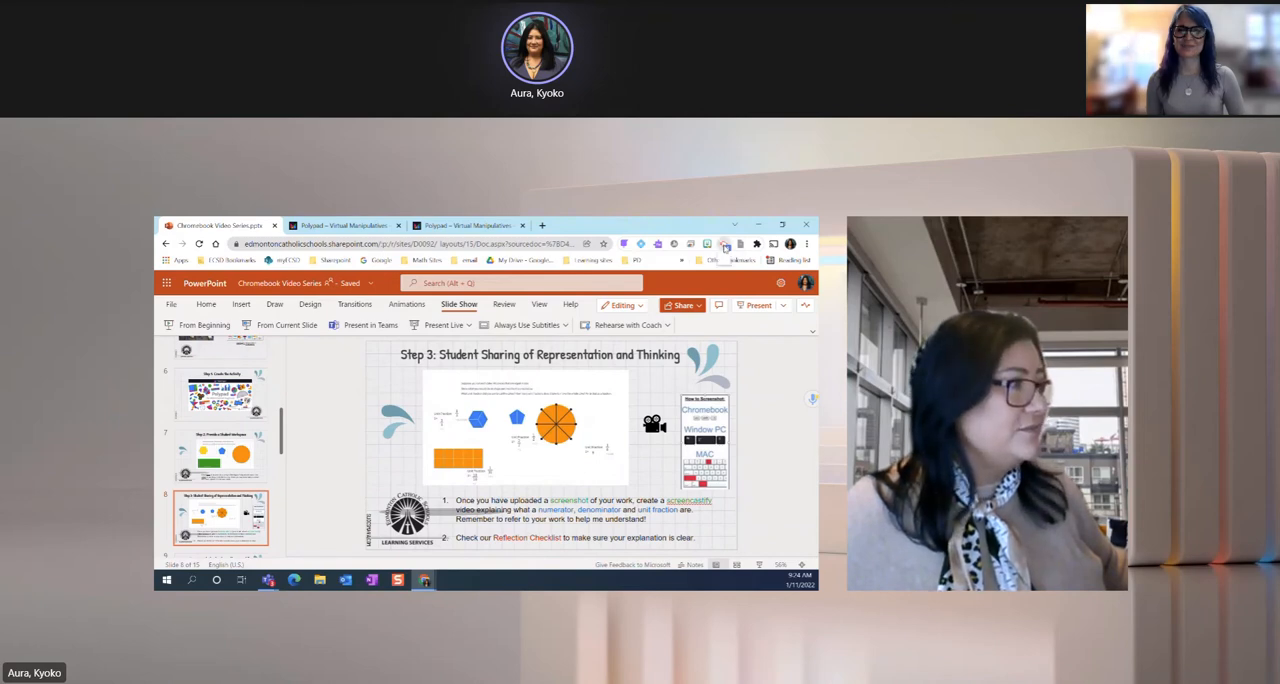
{"action": "left_click", "coordinate": [724, 244]}
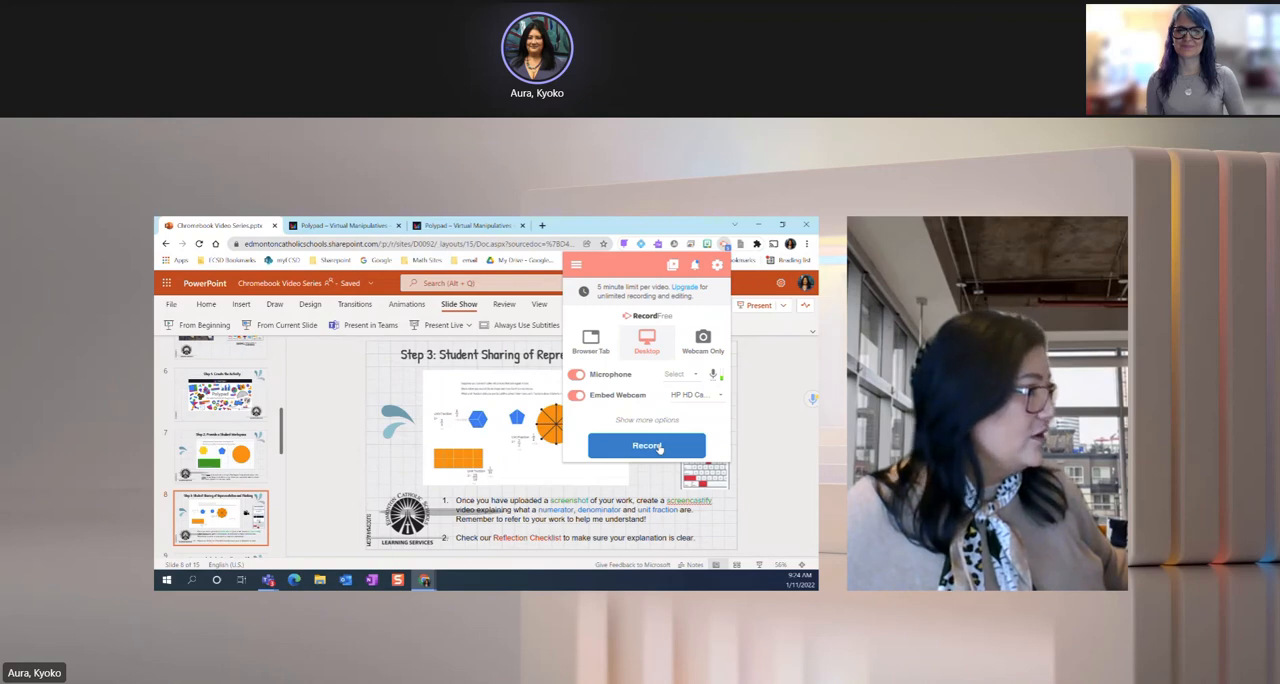
{"action": "left_click", "coordinate": [647, 445]}
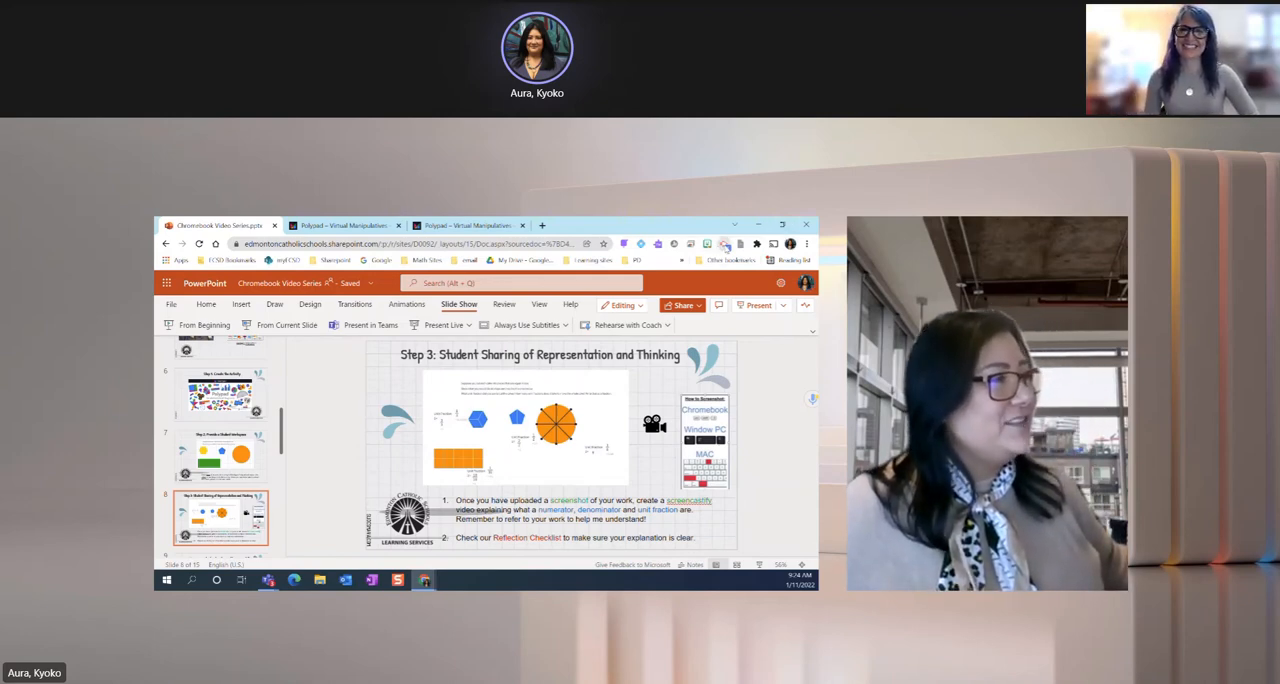
{"action": "left_click", "coordinate": [723, 243]}
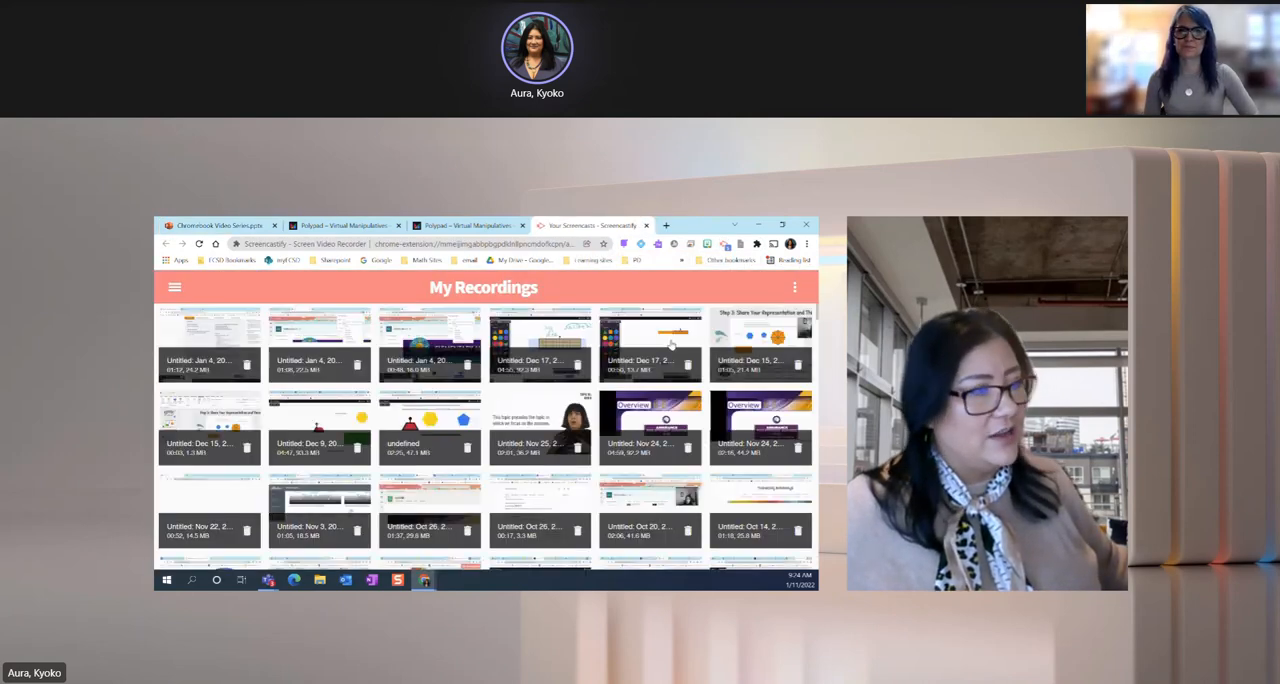
- Open the Jan 4, 2022 recording's Video Details page, then return to the slideshow
{"action": "left_click", "coordinate": [650, 340]}
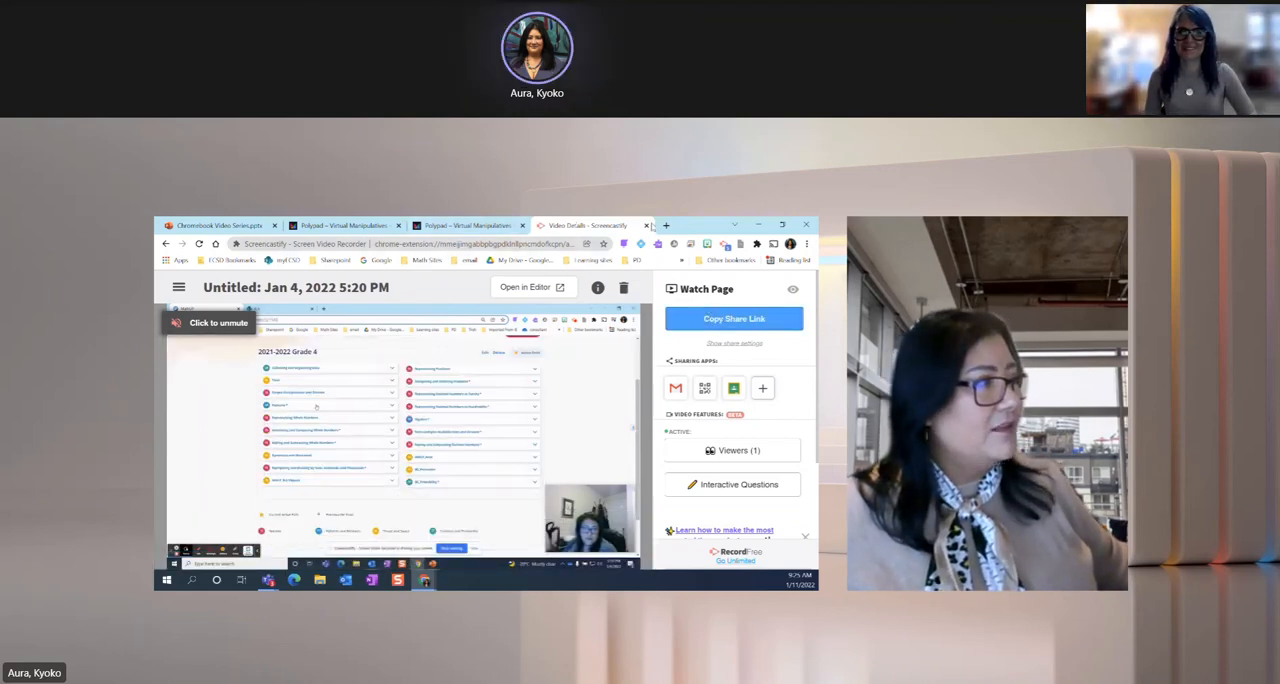
{"action": "left_click", "coordinate": [465, 225]}
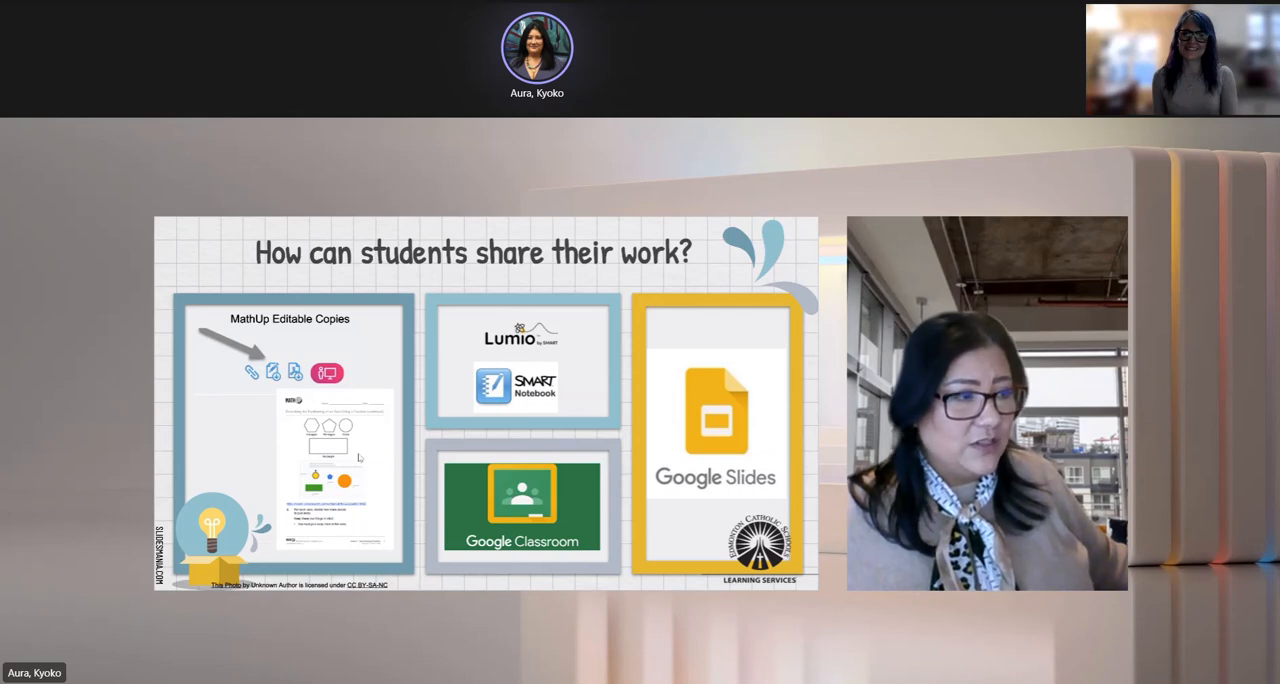
{"action": "mouse_move", "coordinate": [351, 519]}
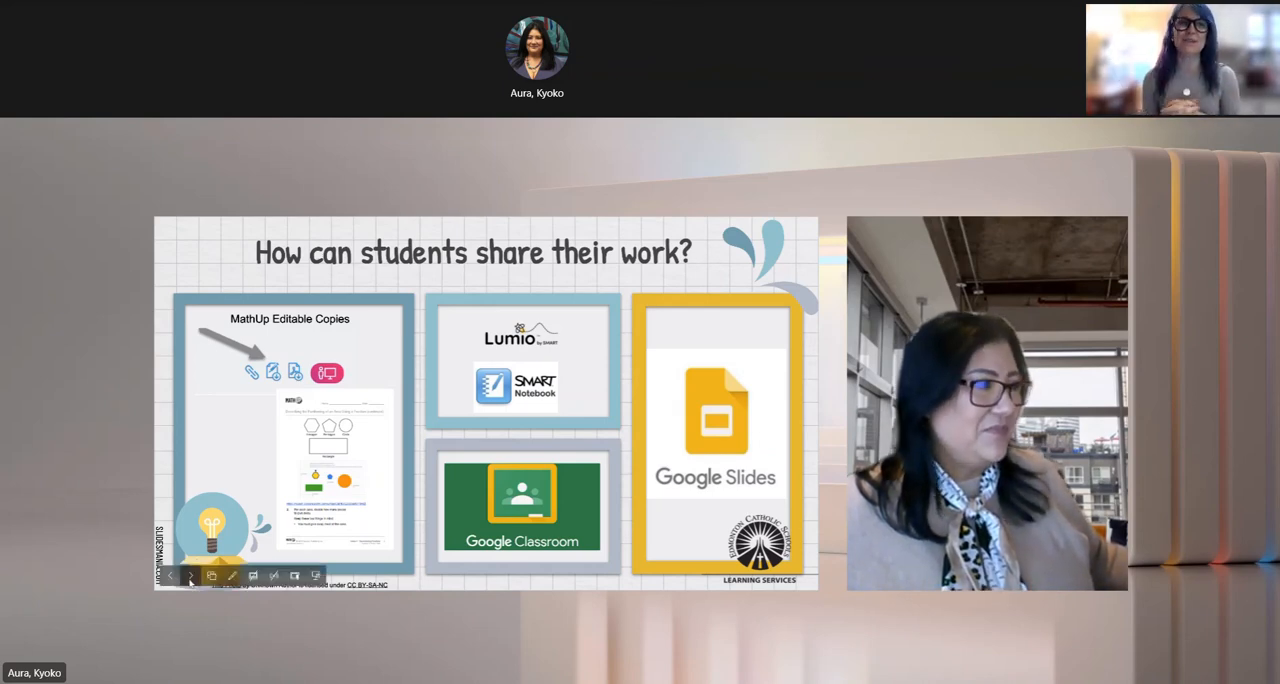
- Advance from the 'How can students share their work?' slide to the MathUp Editable Copy slide
{"action": "left_click", "coordinate": [190, 575]}
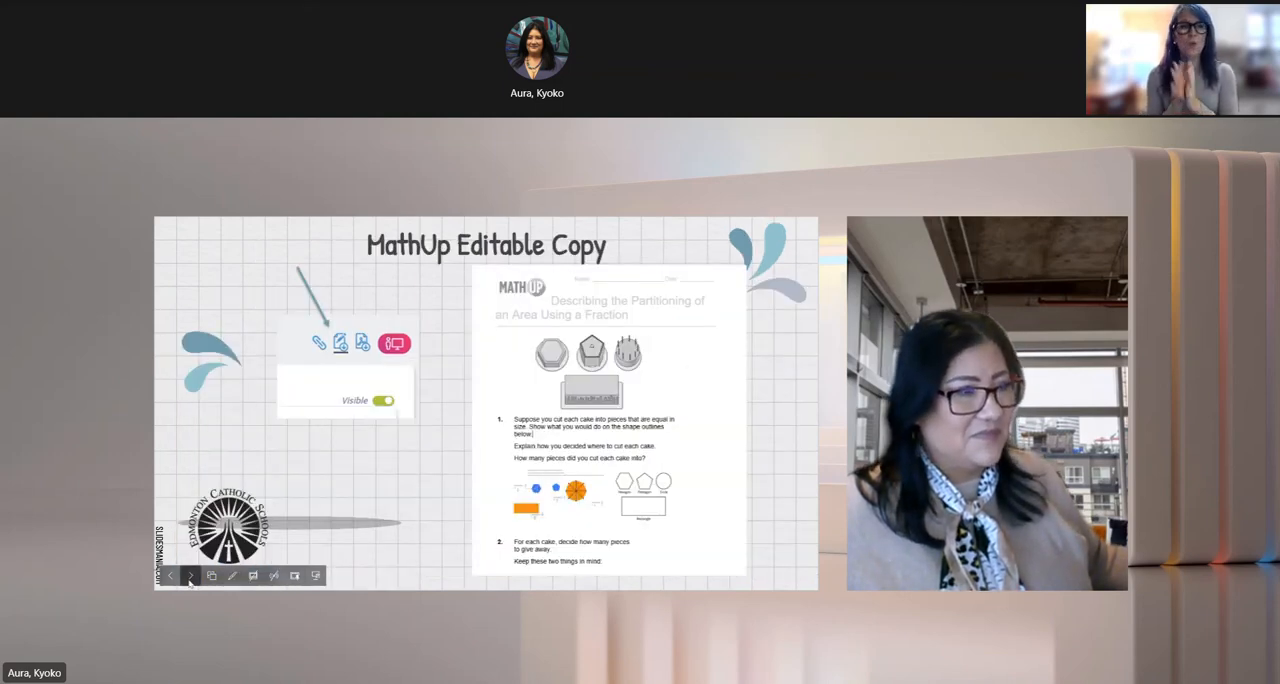
- Advance to the Step 4 slide with the 'I can' reflection and peer feedback checklist
{"action": "left_click", "coordinate": [190, 575]}
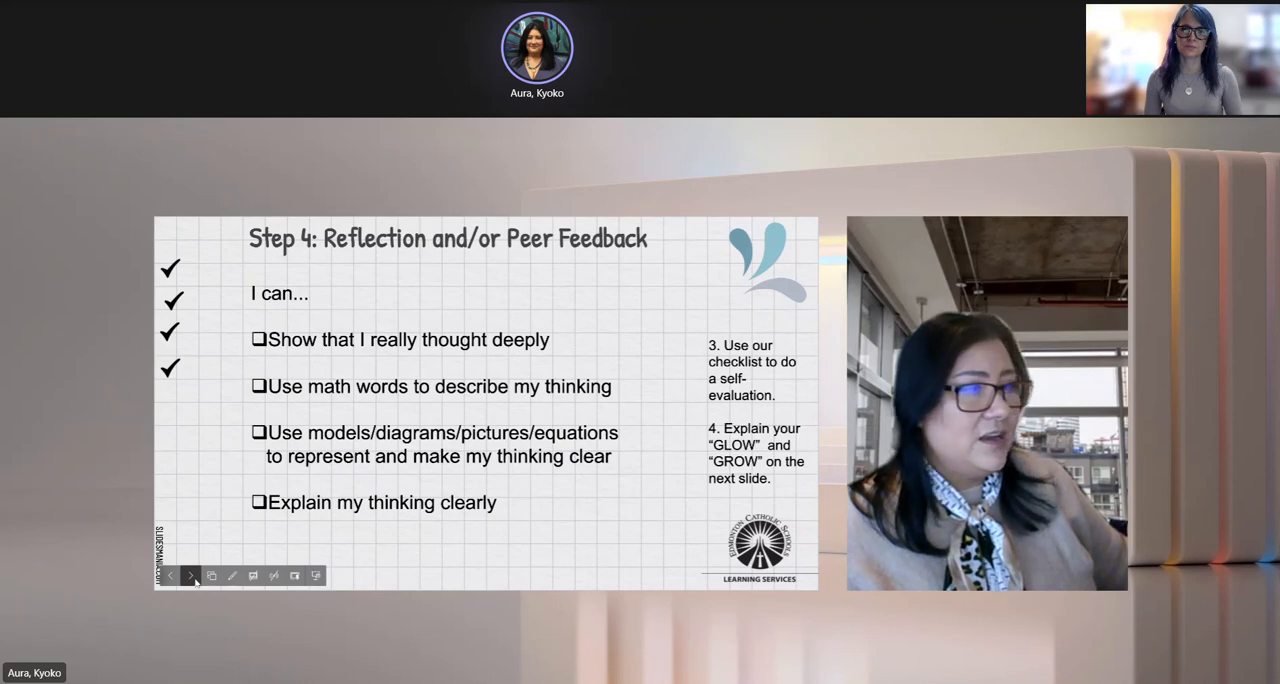
- Move on to the Glow & Grow slide on what was communicated well and what to improve
{"action": "left_click", "coordinate": [190, 575]}
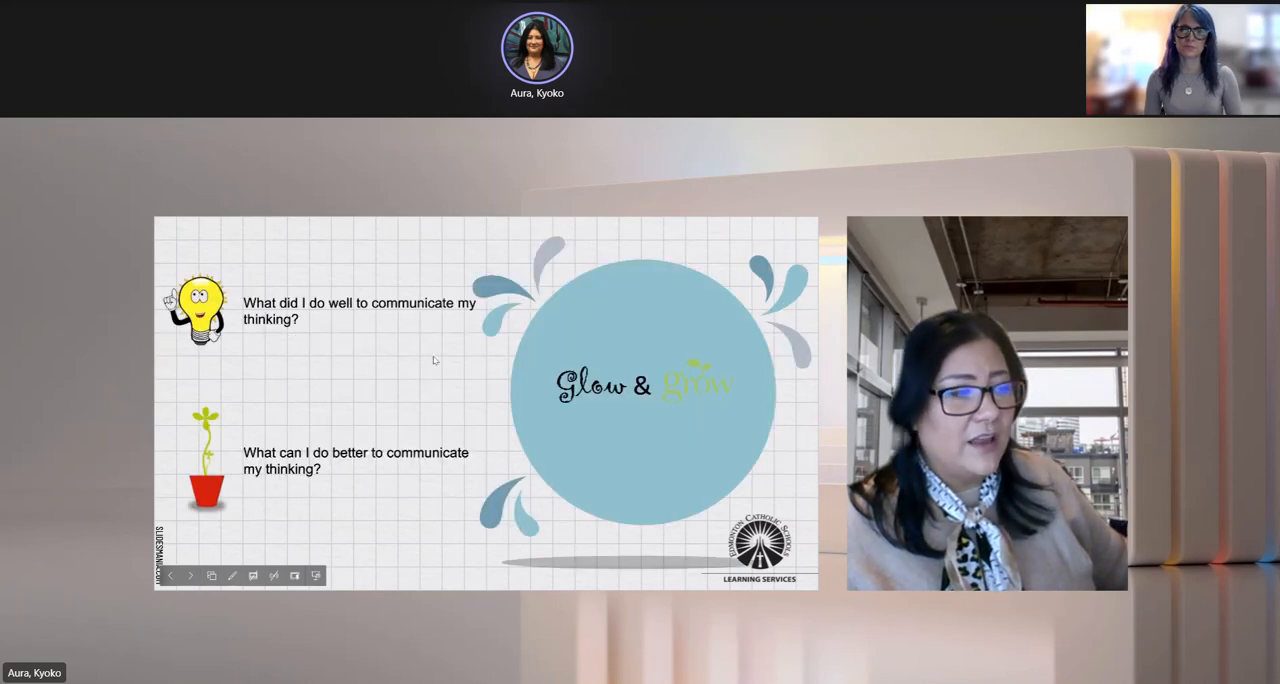
{"action": "mouse_move", "coordinate": [360, 537]}
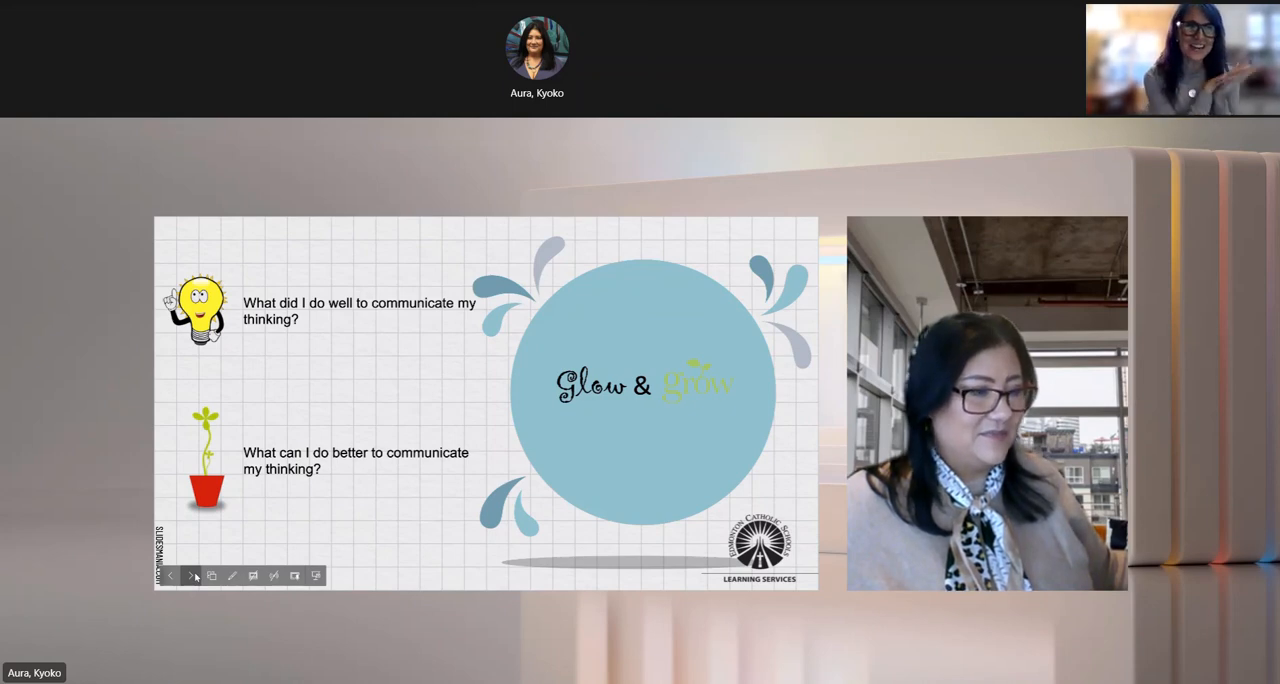
- Advance the slideshow past Polypad Activities to the Digital Tools math-websites slide
{"action": "left_click", "coordinate": [192, 575]}
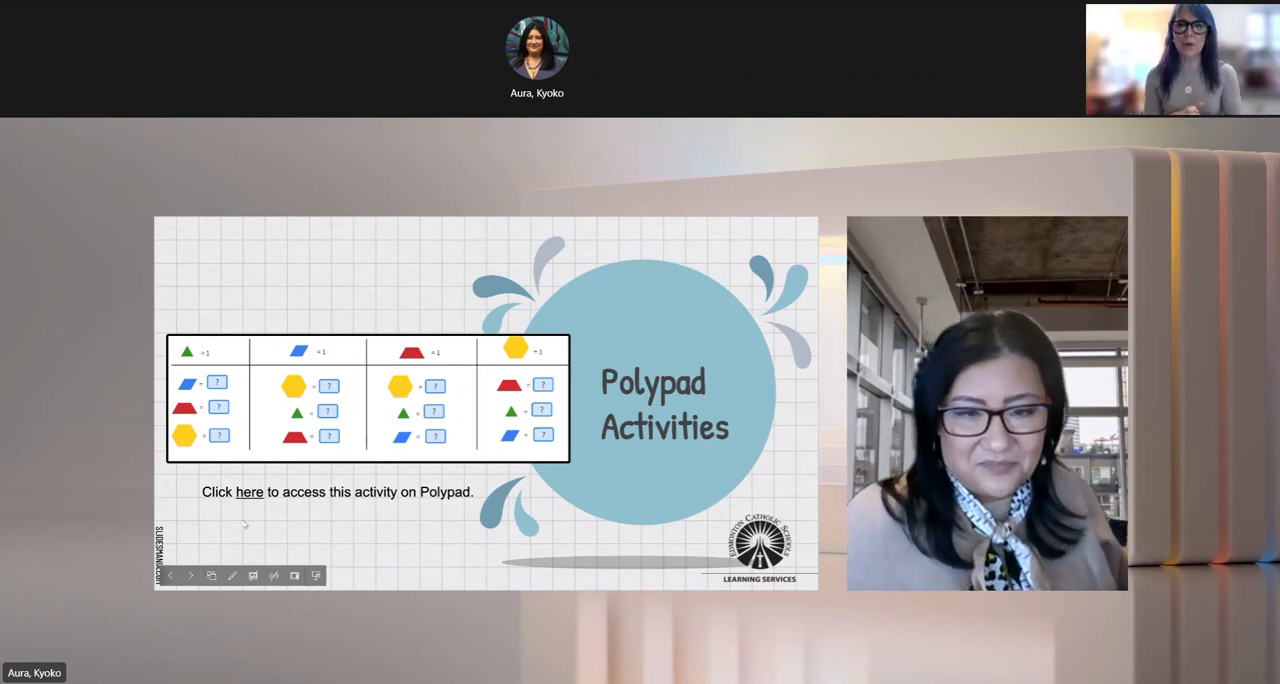
{"action": "left_click", "coordinate": [190, 575]}
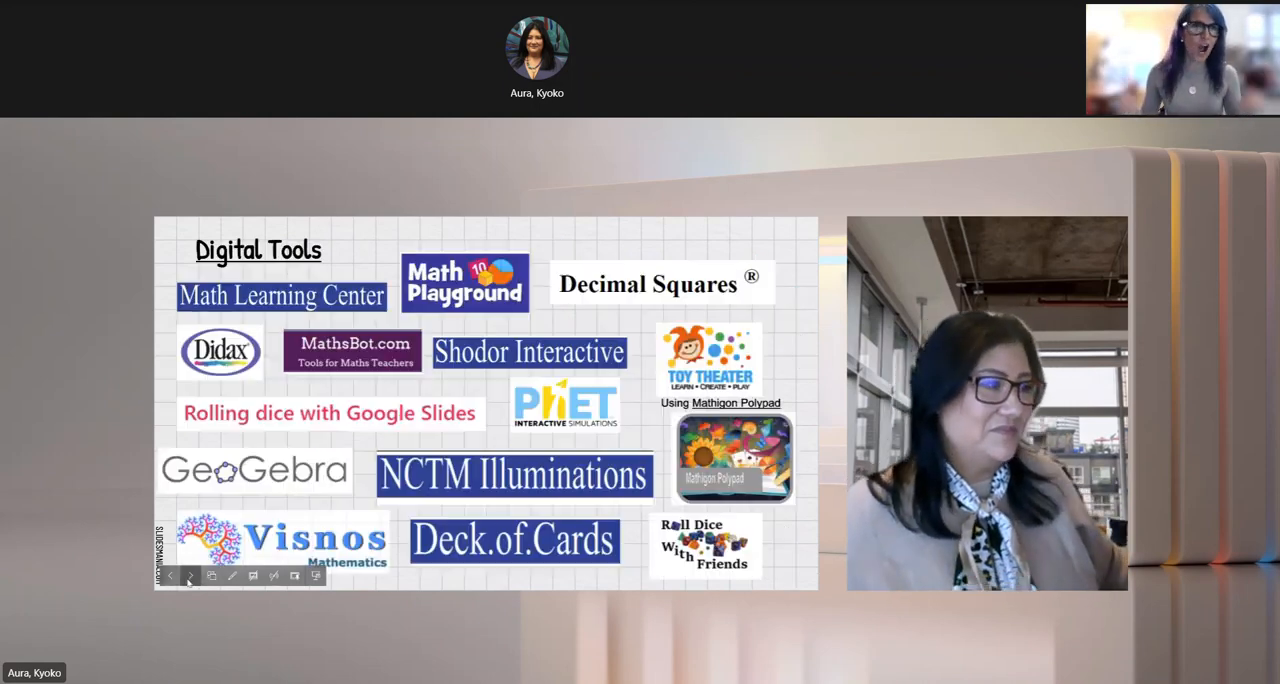